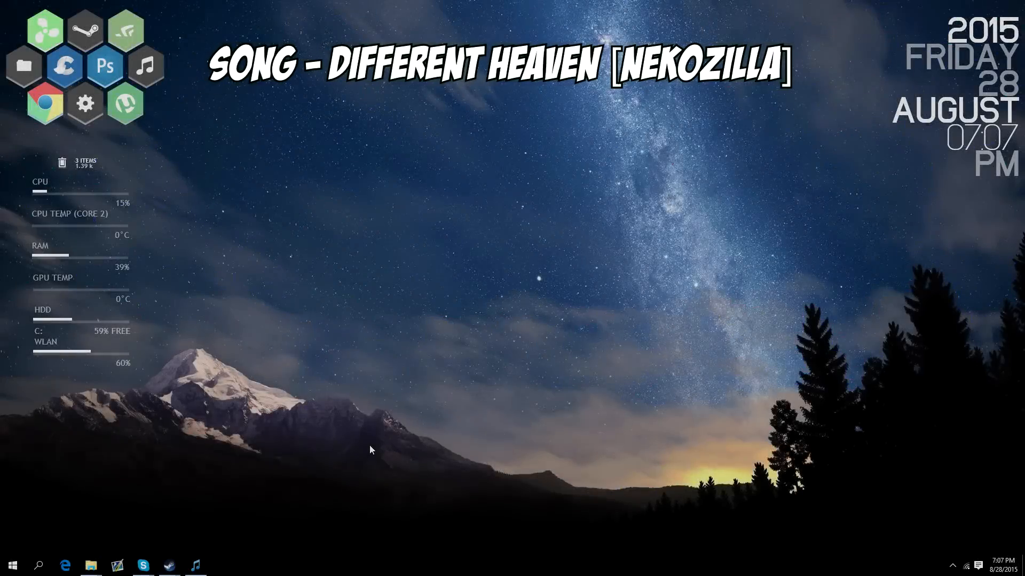
mouse_move(468, 413)
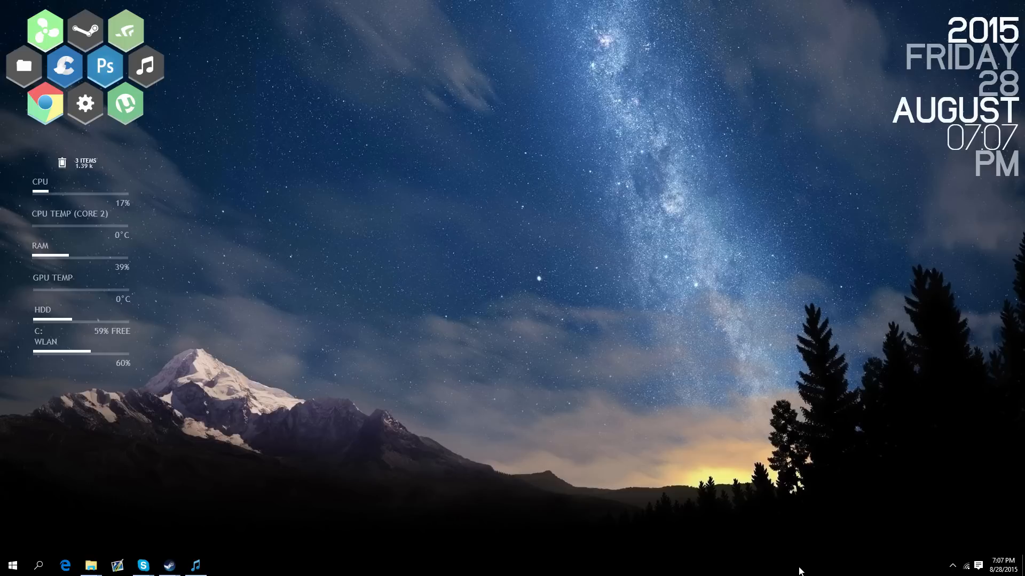
mouse_move(368, 452)
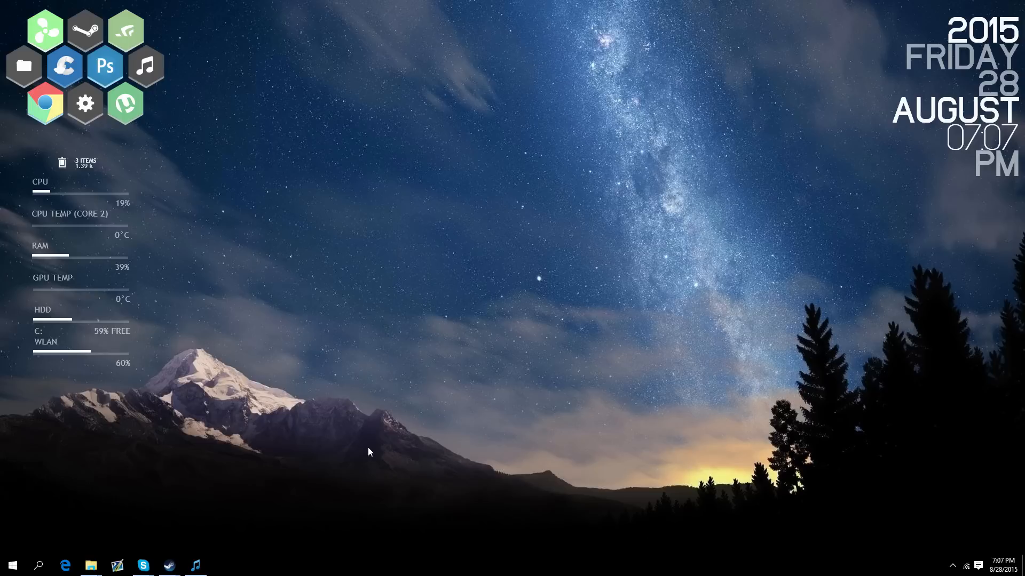
mouse_move(393, 441)
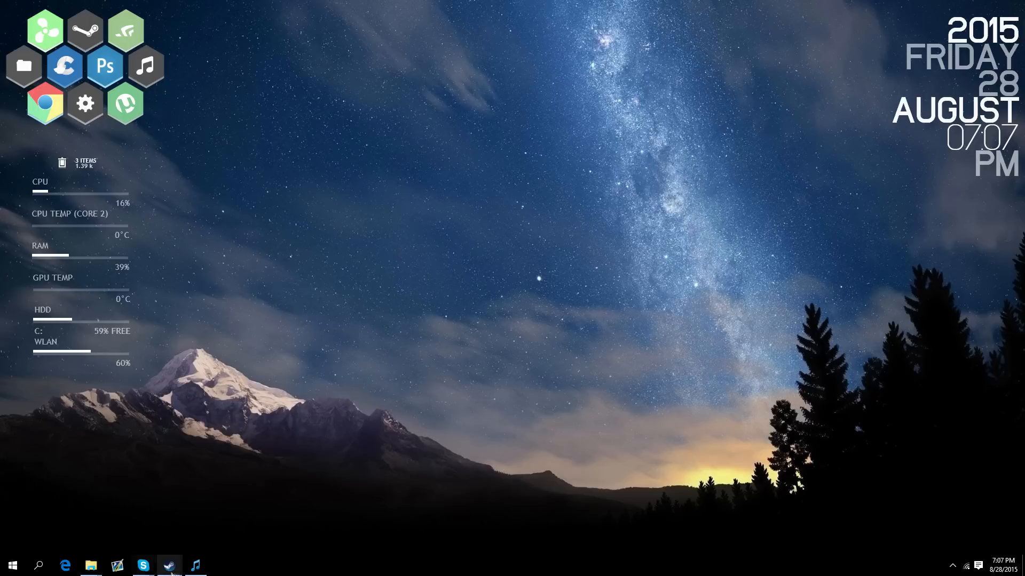
- Launch Audio Switcher and bring up the options for the Logitech headset speakers
click(169, 565)
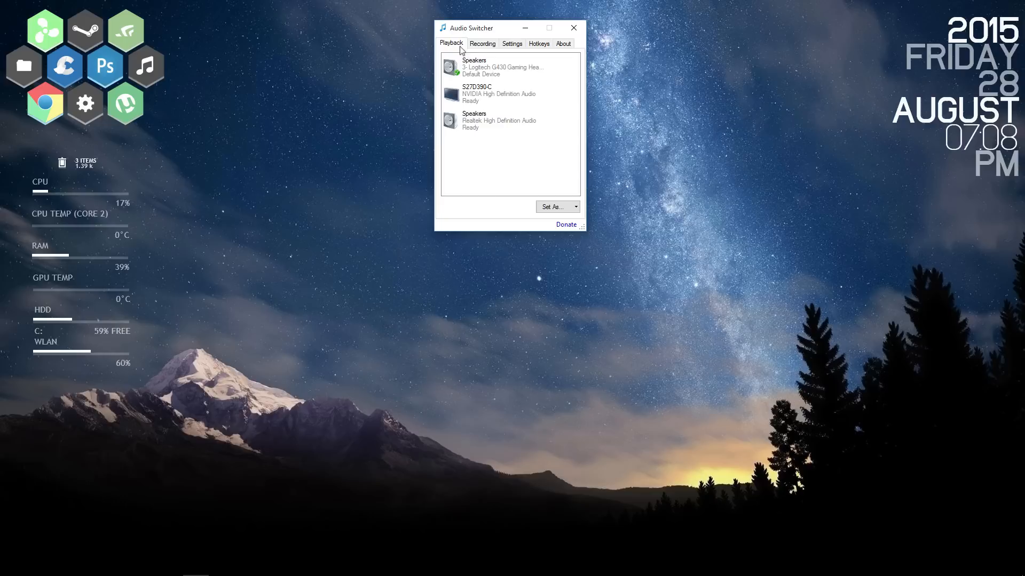
drag(470, 27, 452, 82)
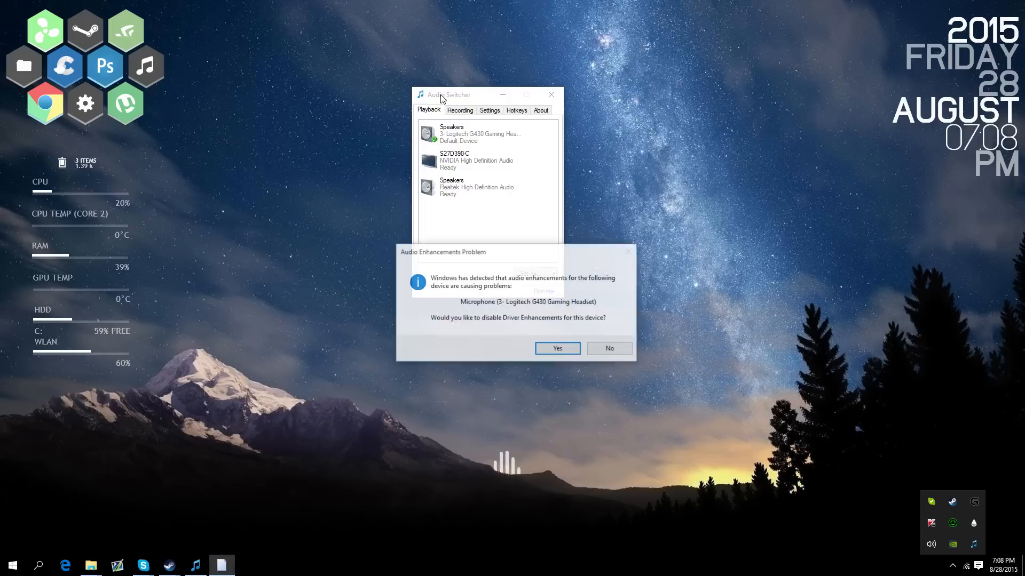
click(556, 348)
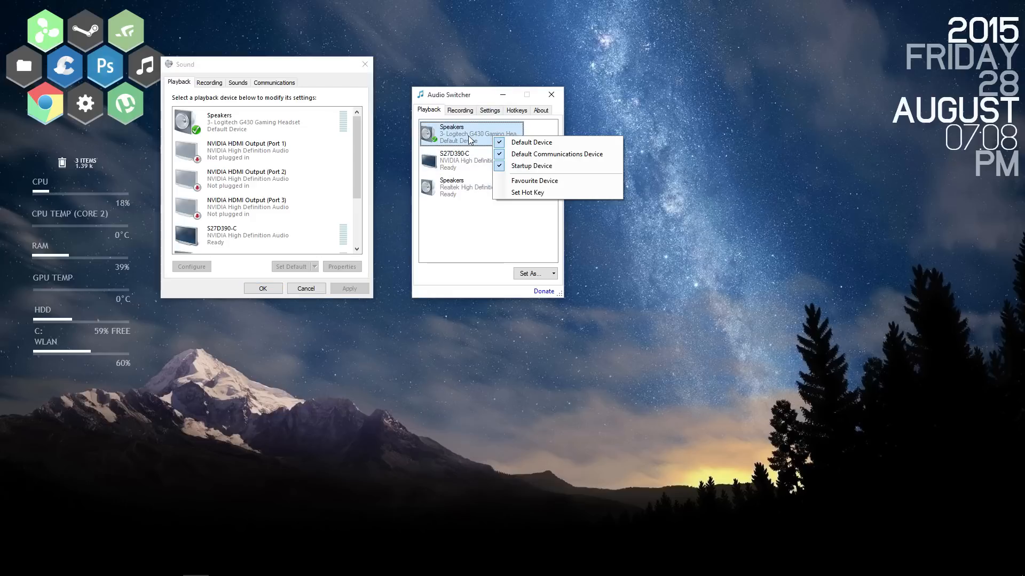
mouse_move(541, 143)
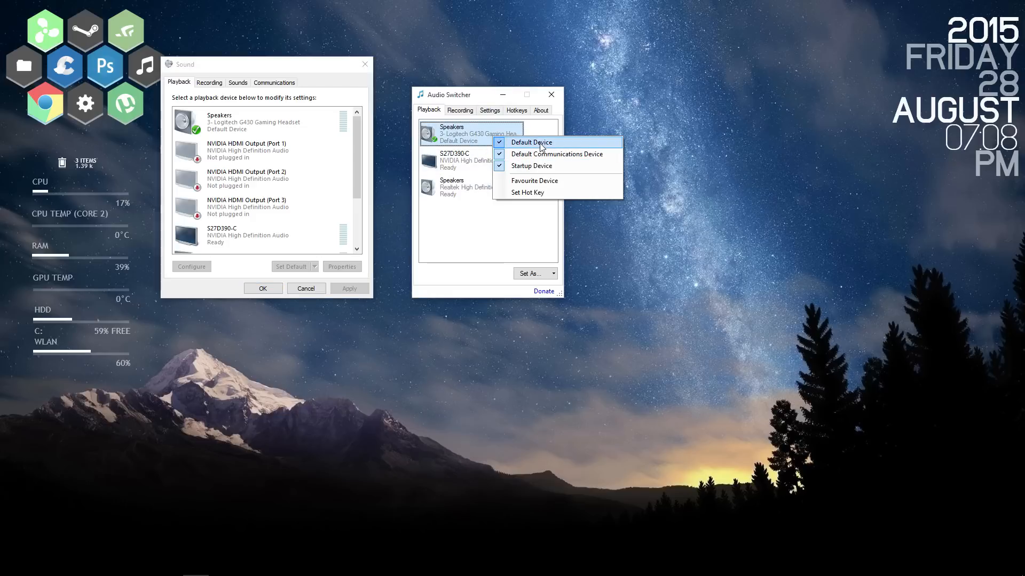
mouse_move(532, 166)
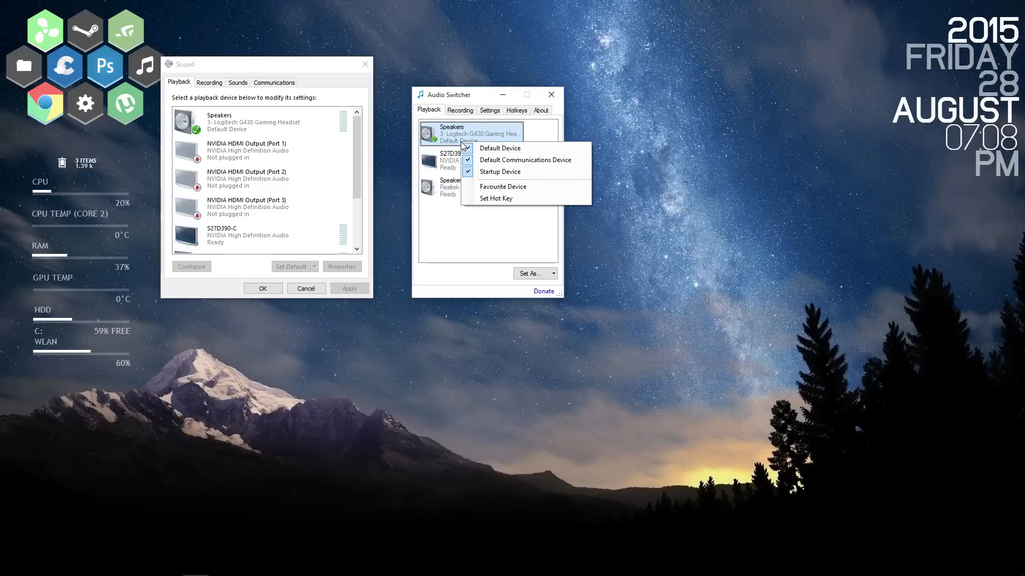
mouse_move(506, 198)
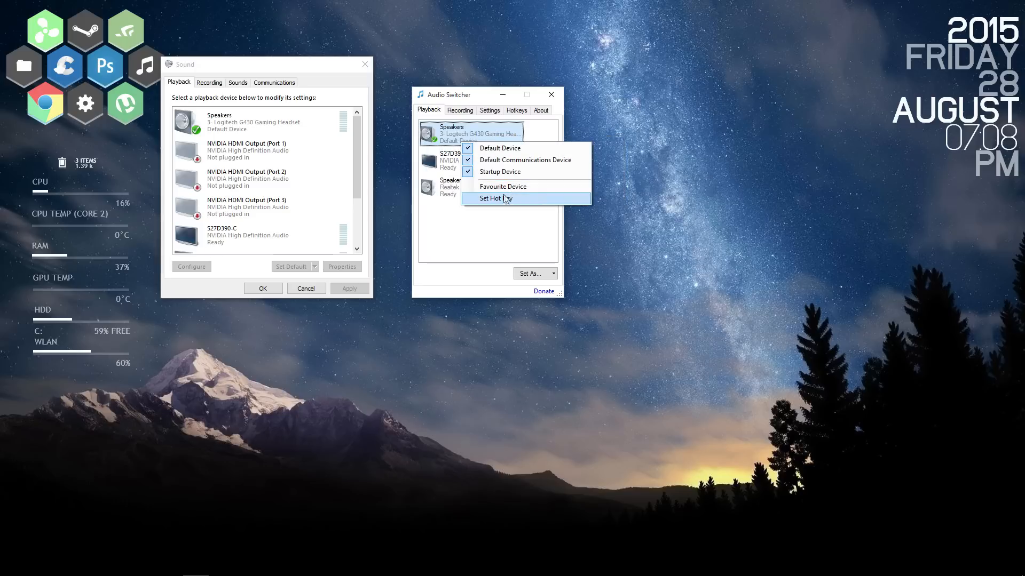
mouse_move(500, 201)
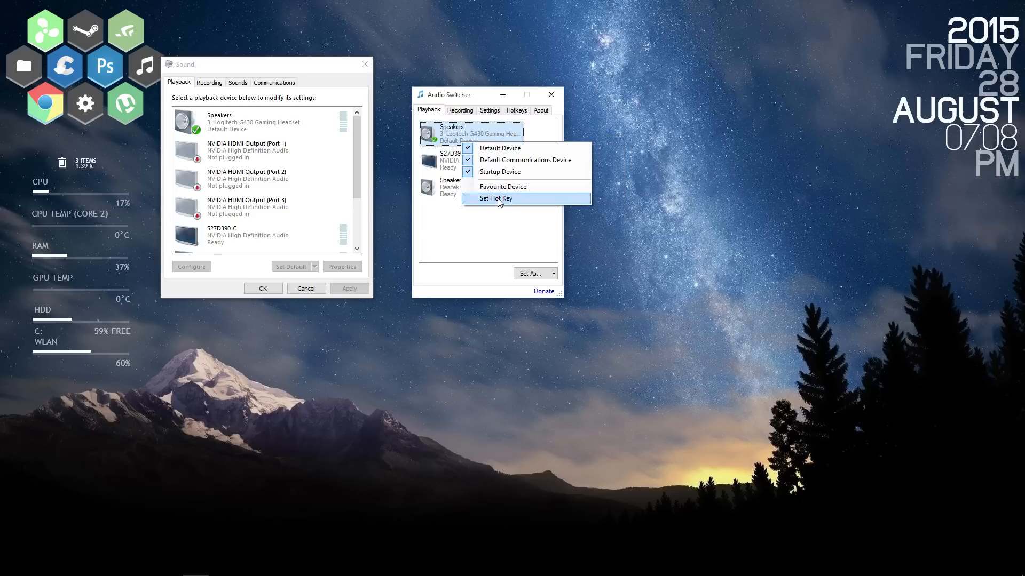
- Assign Ctrl+D1 to the Logitech headset speakers and Ctrl+D2 to the Realtek speakers
click(495, 198)
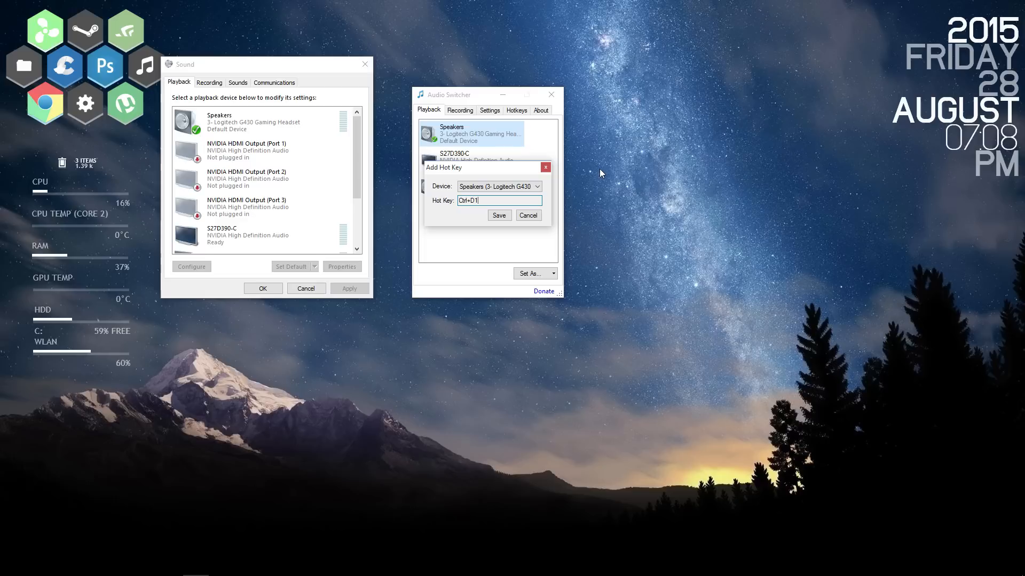
mouse_move(559, 194)
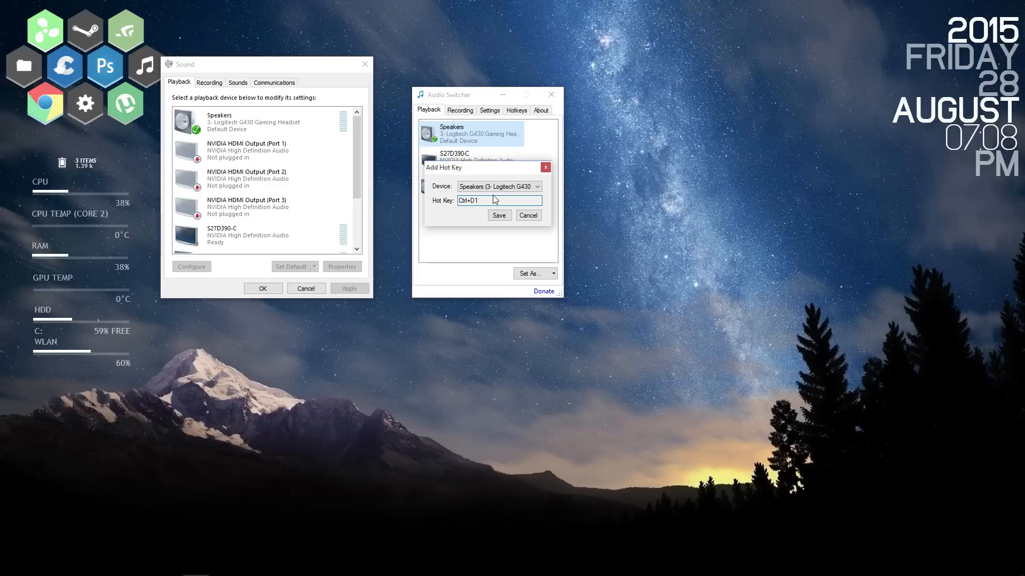
click(498, 215)
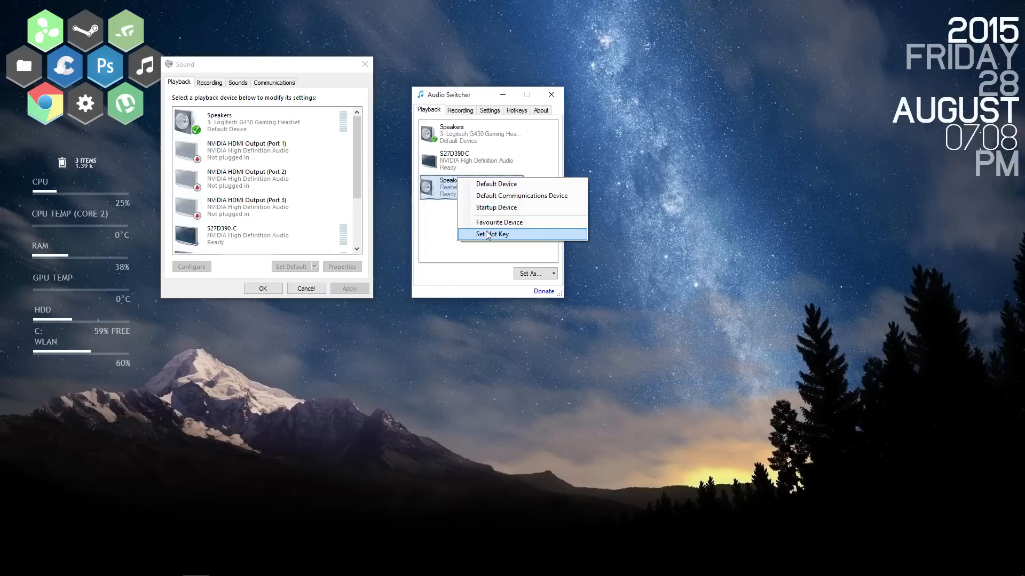
click(492, 234)
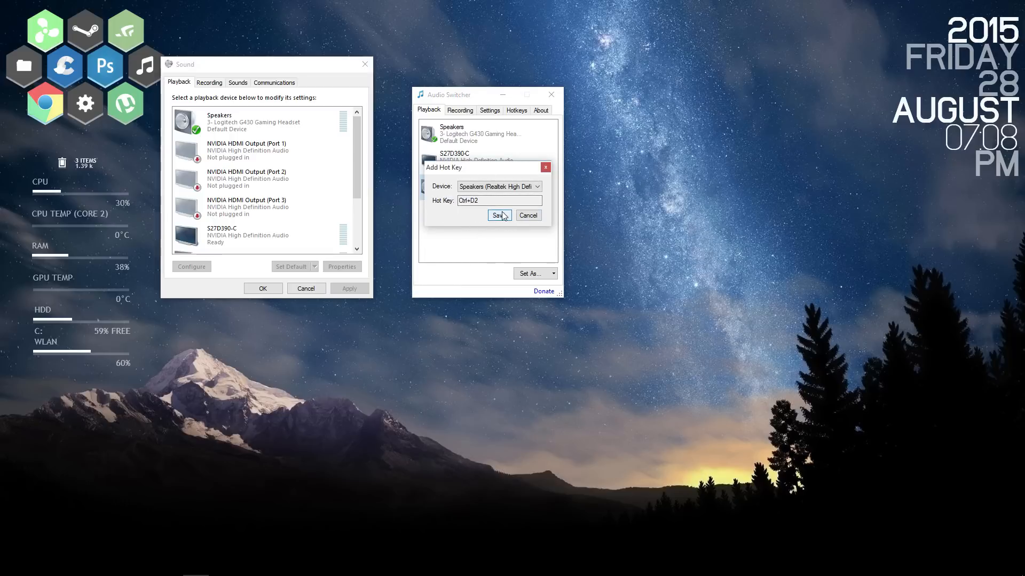
click(498, 215)
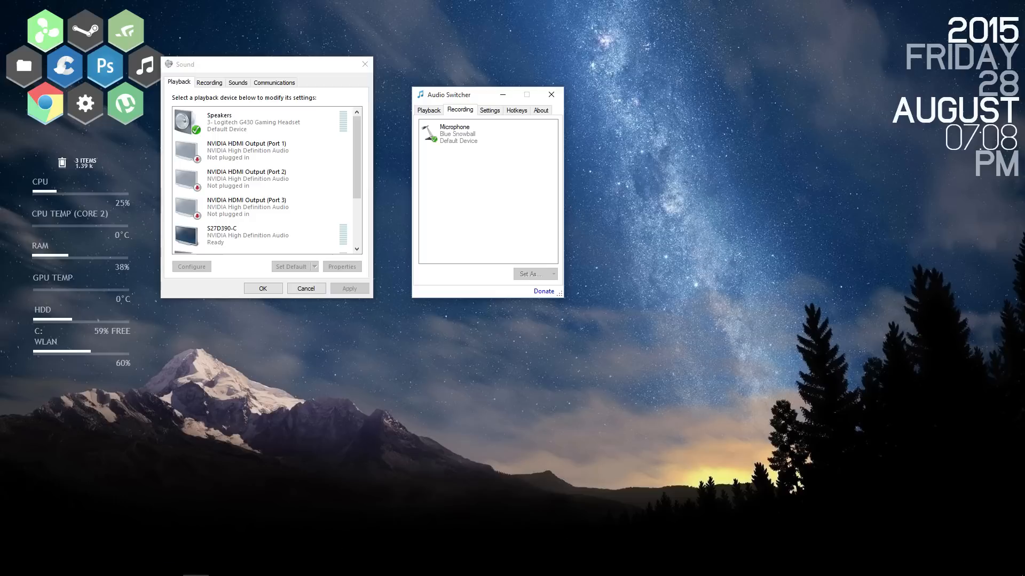
mouse_move(407, 530)
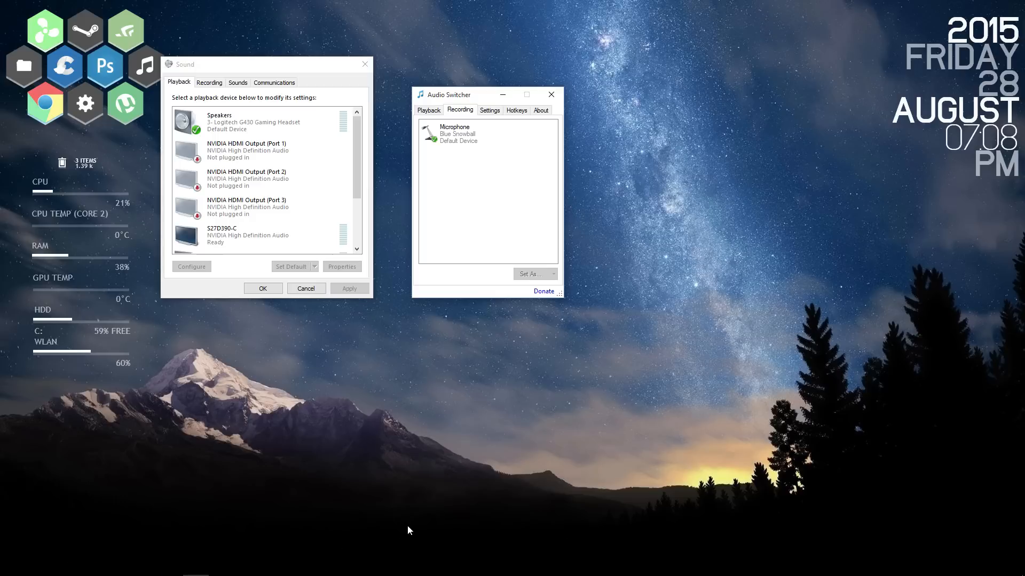
mouse_move(466, 225)
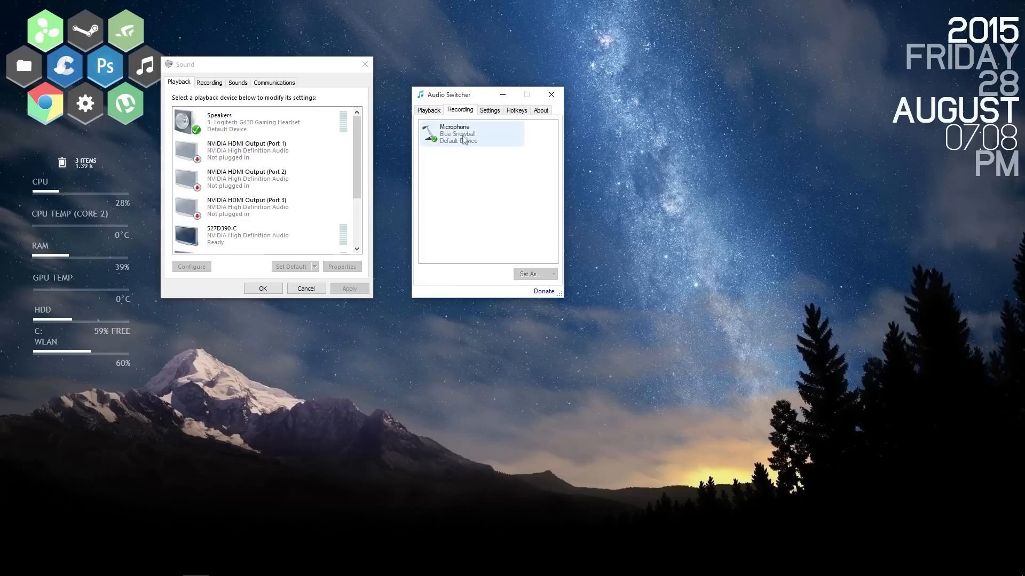
mouse_move(453, 182)
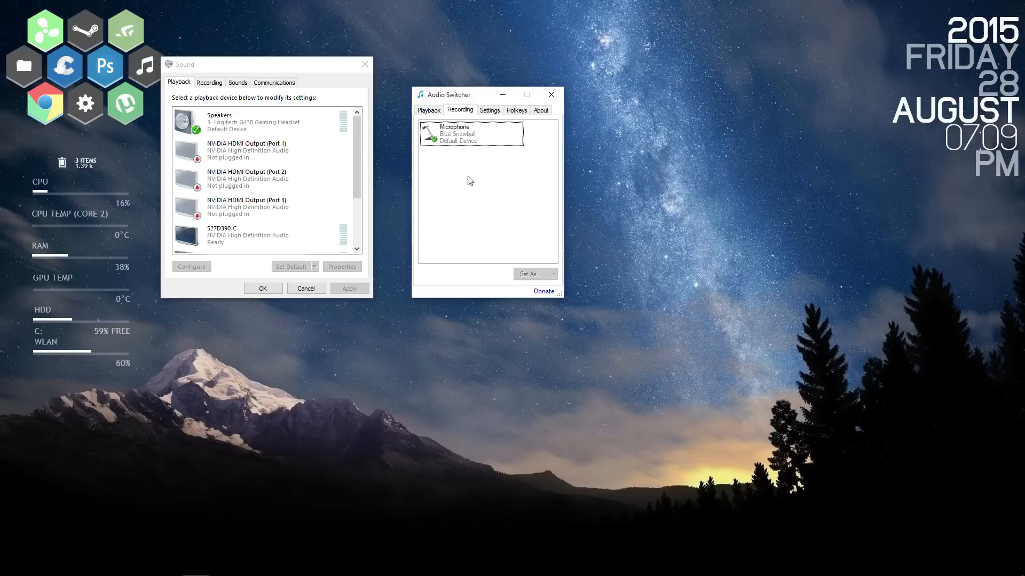
mouse_move(498, 162)
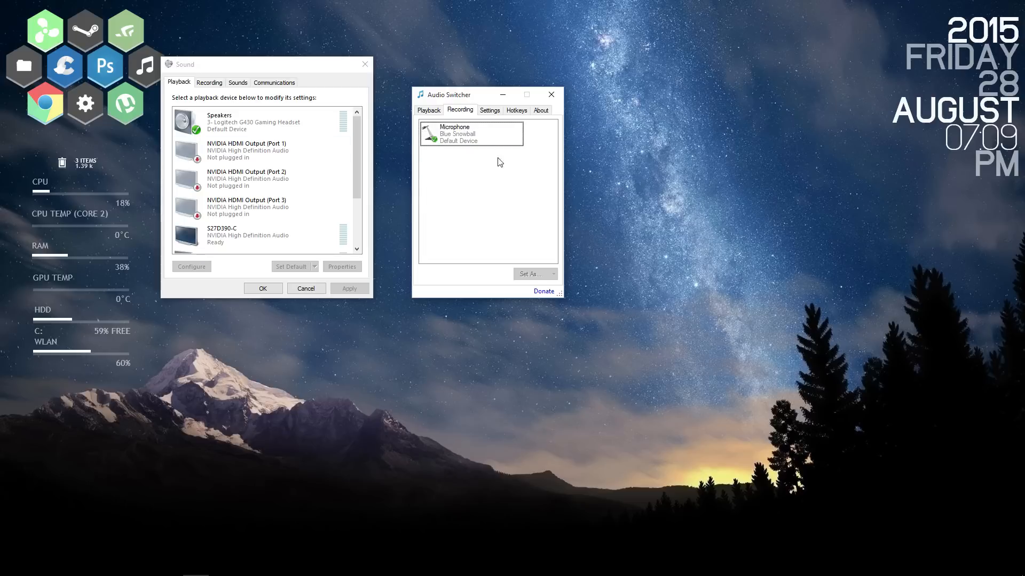
mouse_move(457, 157)
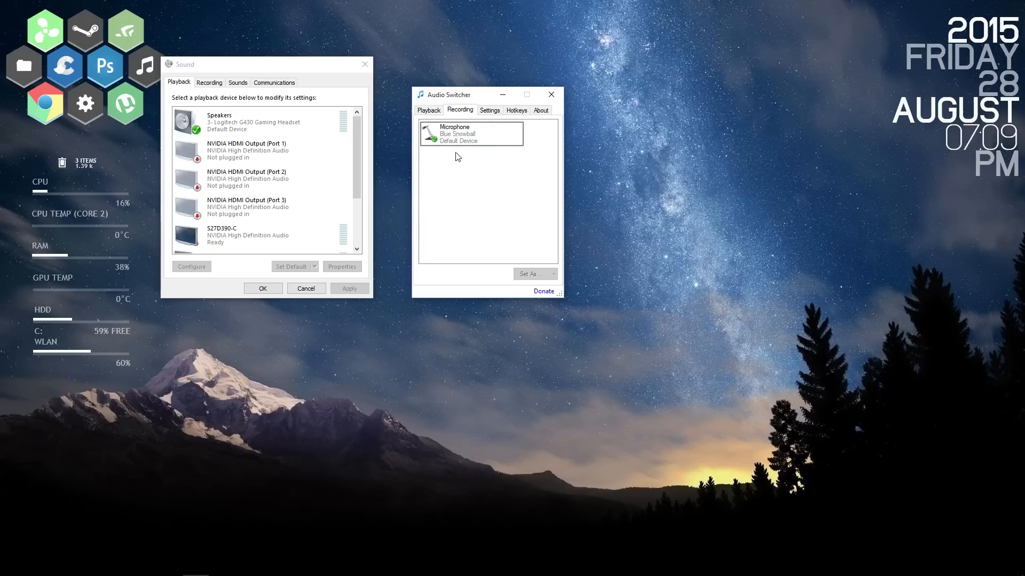
mouse_move(490, 110)
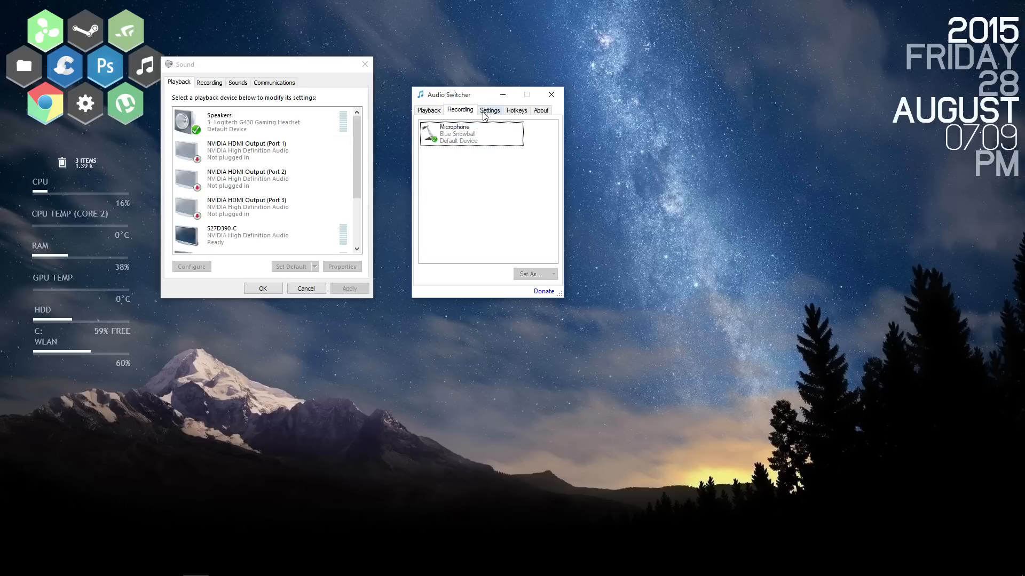
- Enable 'Start when Windows starts' and 'Tell me when there's an update' in Settings
click(489, 110)
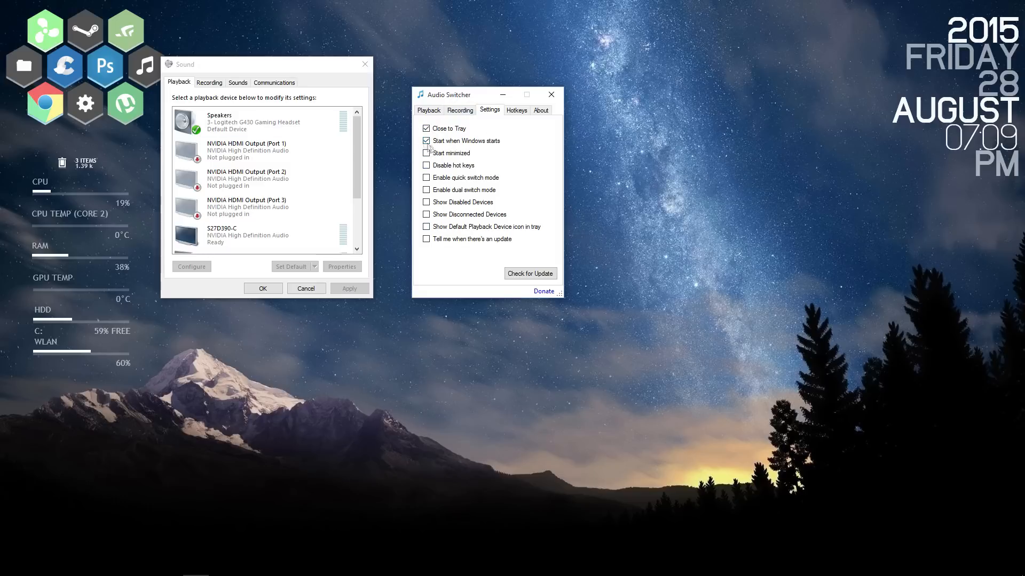
mouse_move(427, 141)
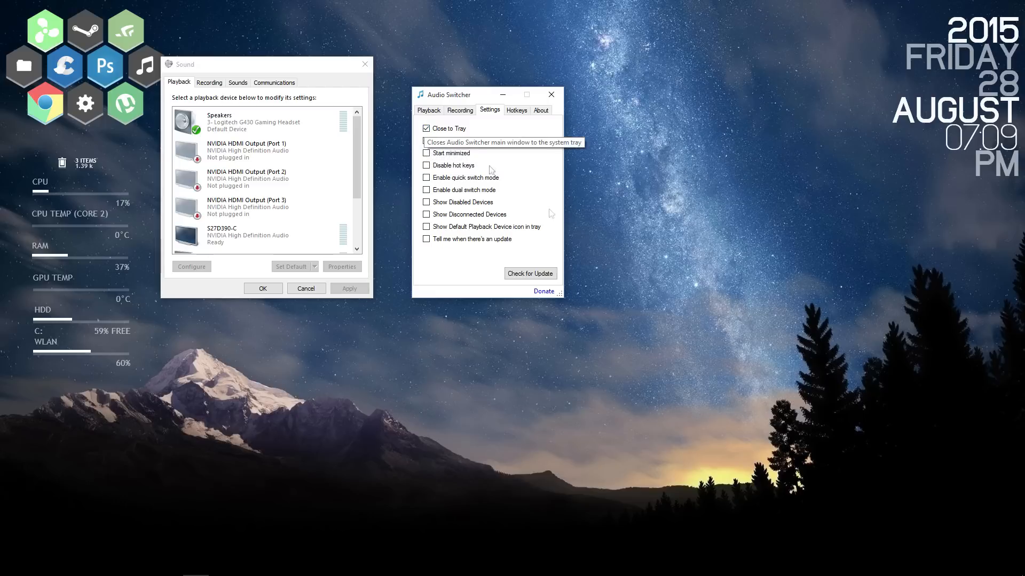
click(425, 140)
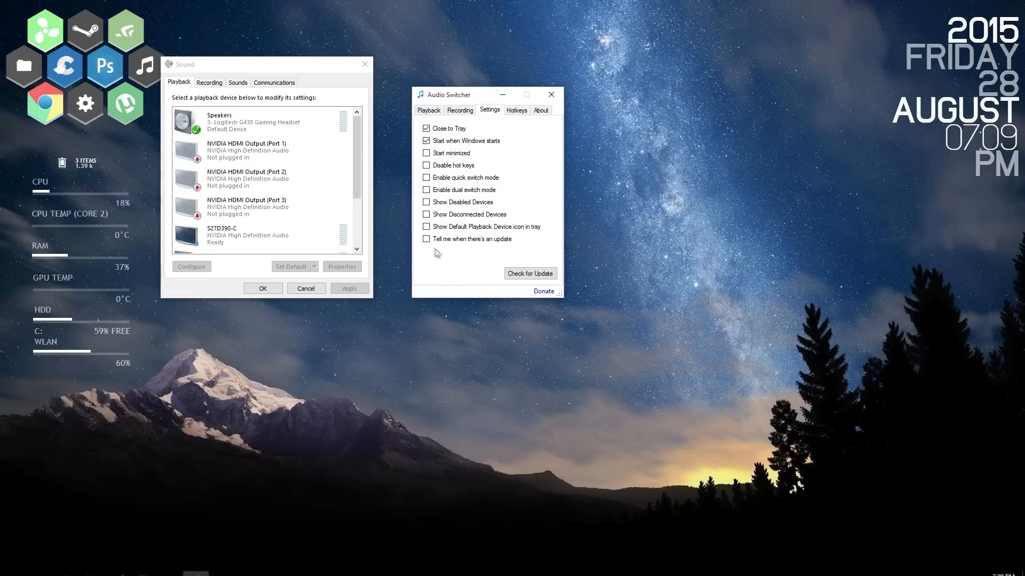
click(427, 239)
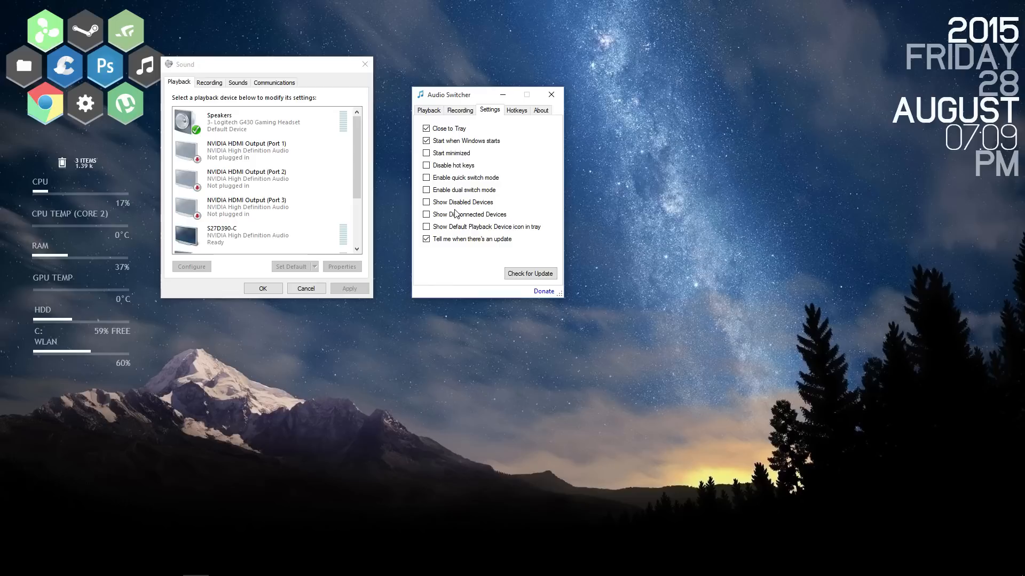
mouse_move(442, 165)
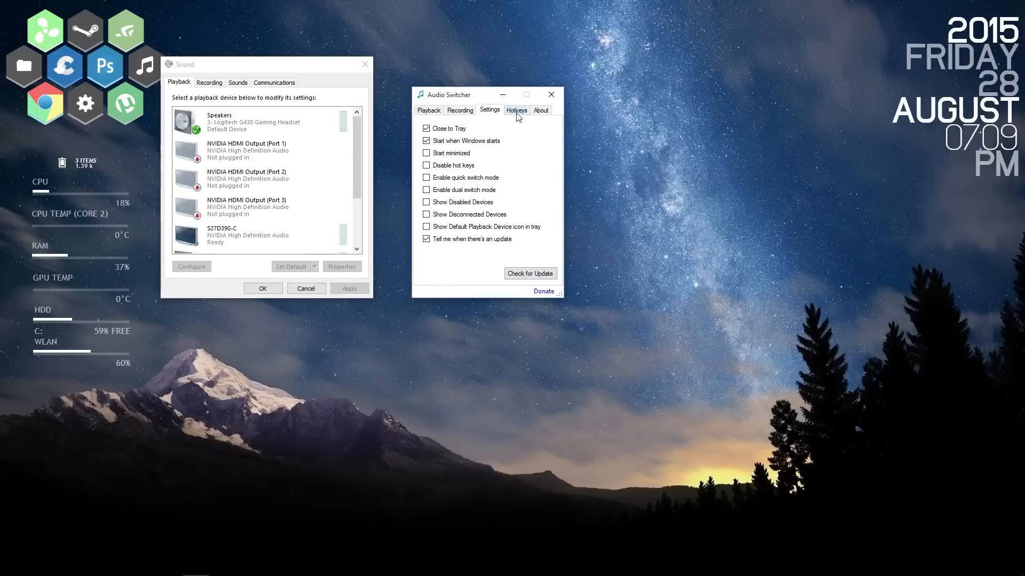
- Review the Hotkeys list showing Ctrl+D1 and Ctrl+D2 assignments
click(516, 110)
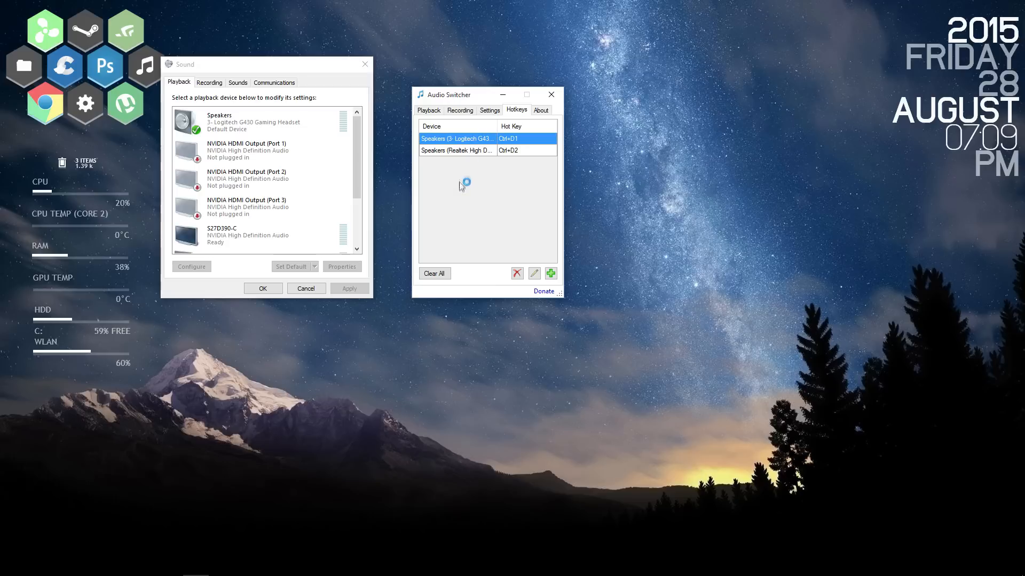
mouse_move(461, 182)
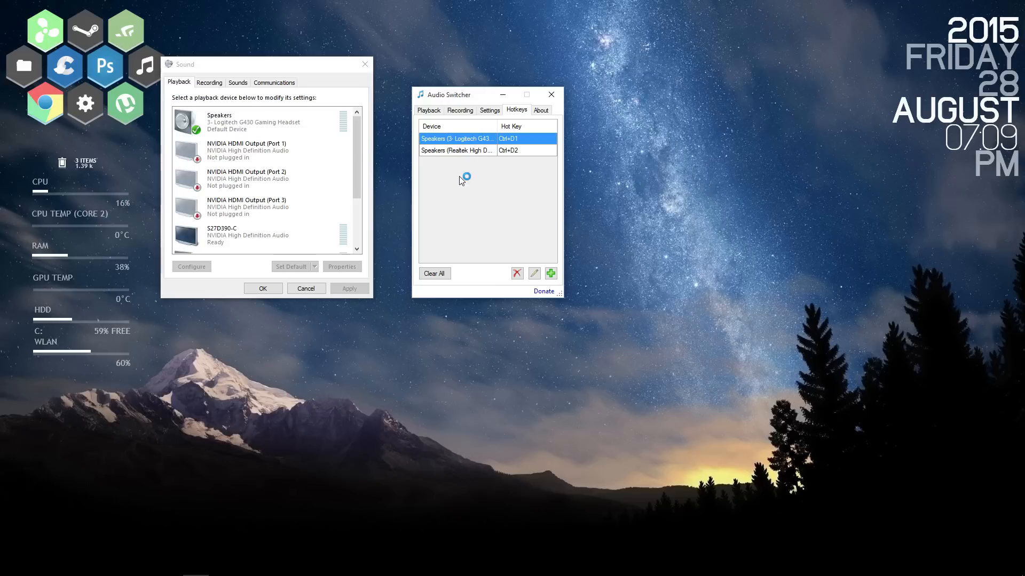